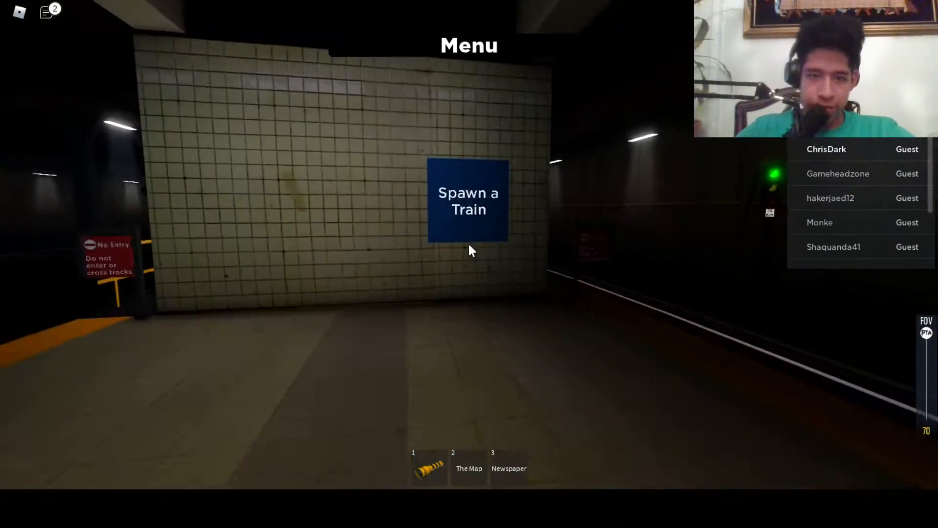
# Spawn a new R68 train at the Halson Terminal platform using Spawn a Train.
pyautogui.click(467, 200)
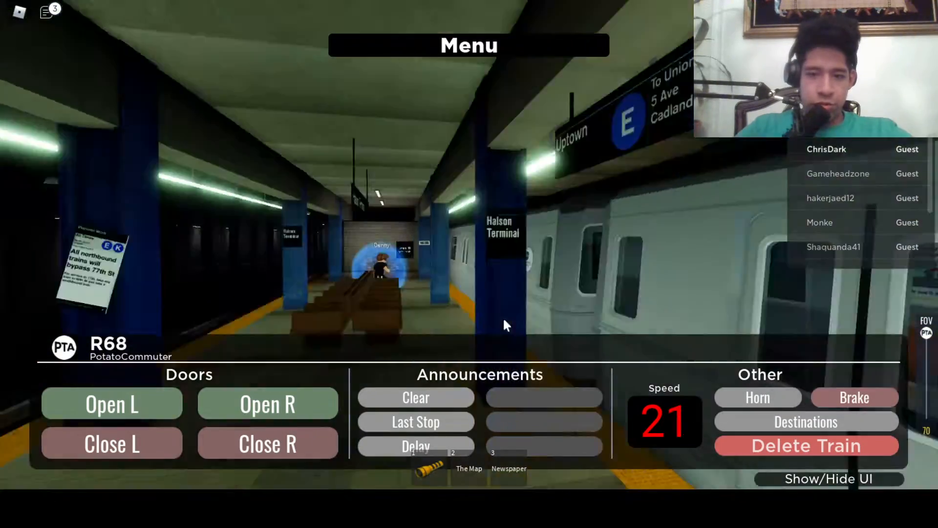
# Choose the R68's route from the North/South destination list and dismiss it.
pyautogui.click(806, 421)
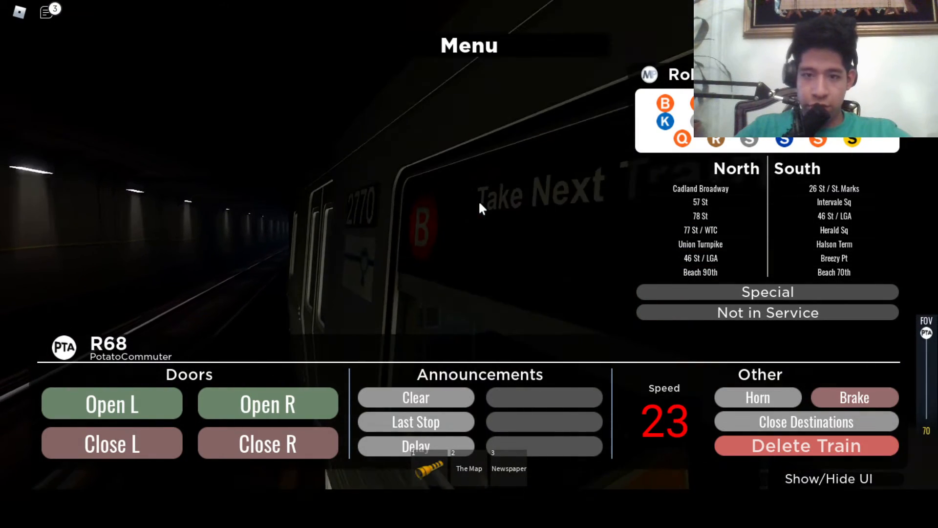
pyautogui.click(805, 421)
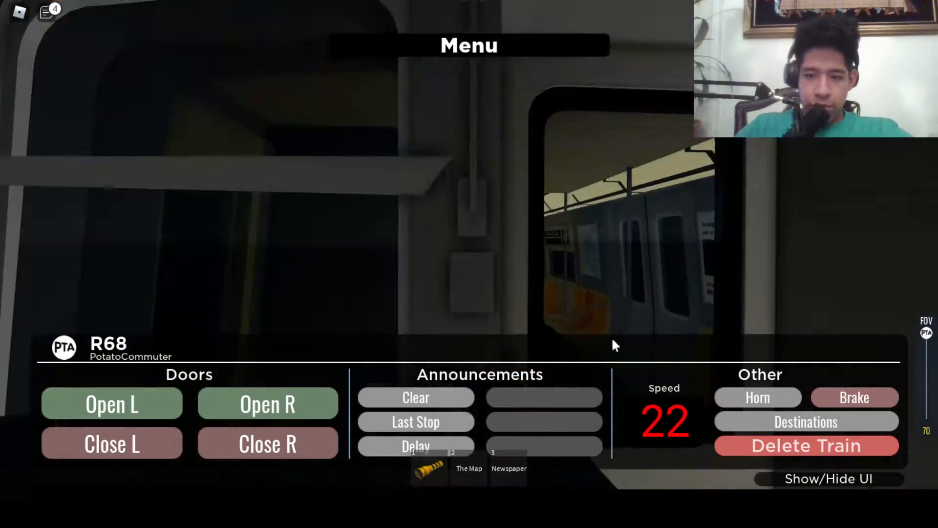
# Accelerate the R68 through the dark tunnel up past speed 50.
pyautogui.click(828, 479)
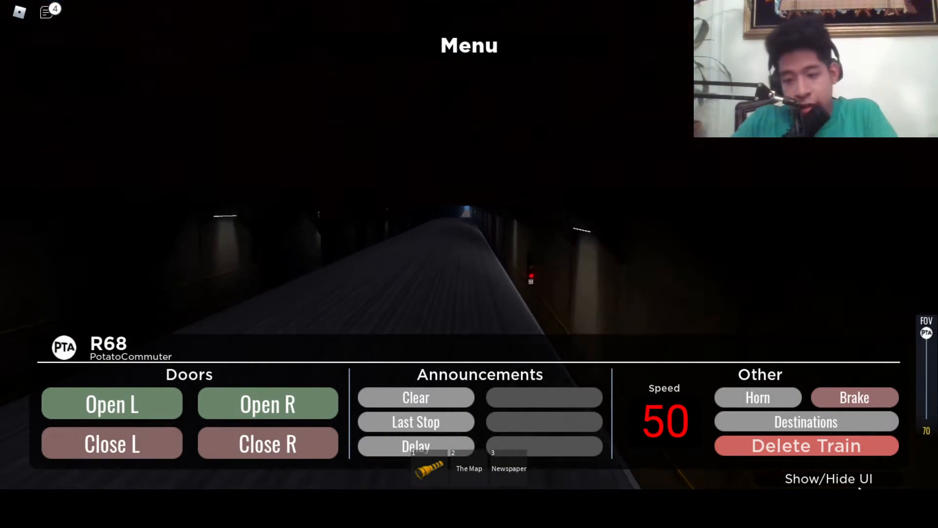
pyautogui.click(829, 478)
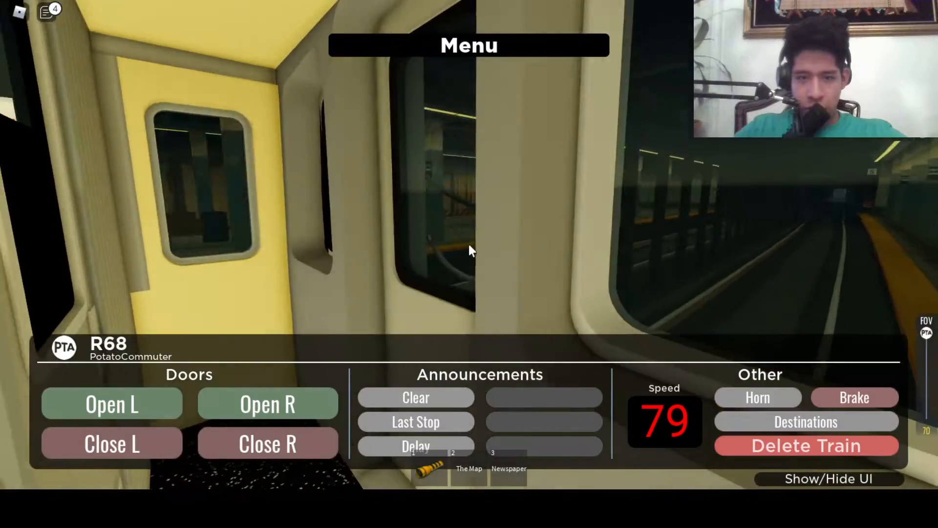
pyautogui.moveTo(469, 250)
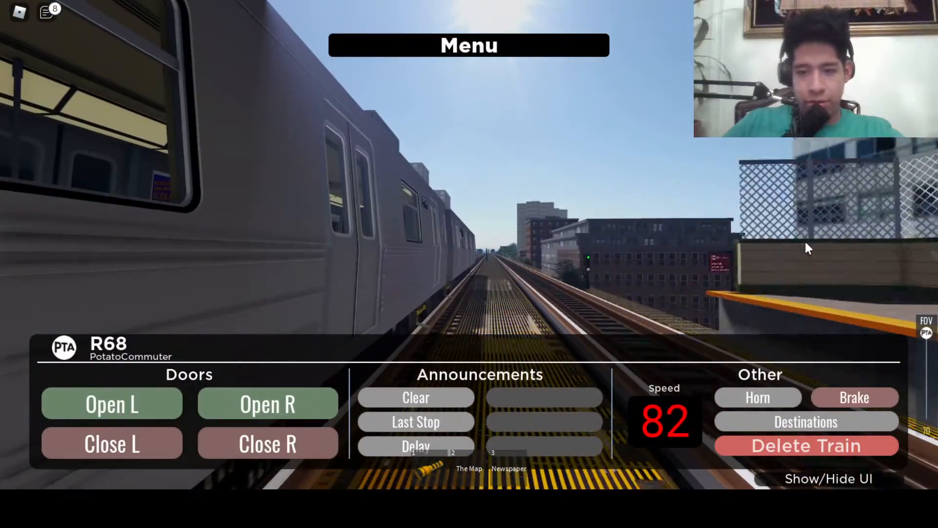
# Hide the R68 control panel with Show/Hide UI for a clear view ahead.
pyautogui.click(828, 478)
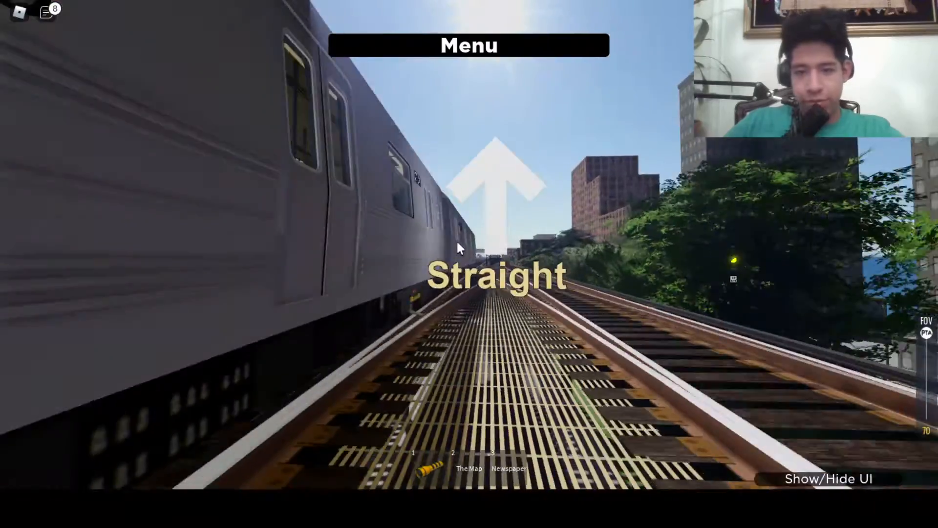
# Show the R68 control panel again and continue along the waterfront at 78.
pyautogui.click(469, 45)
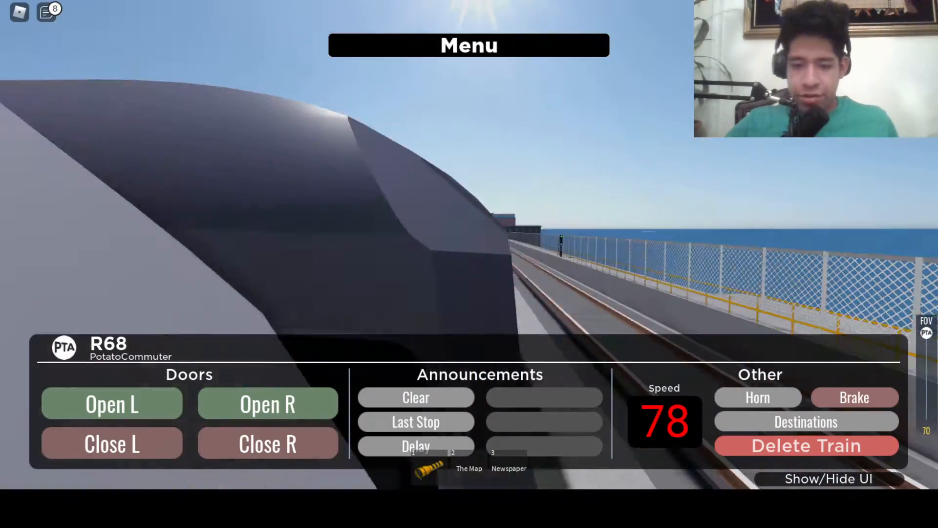
pyautogui.moveTo(584, 281)
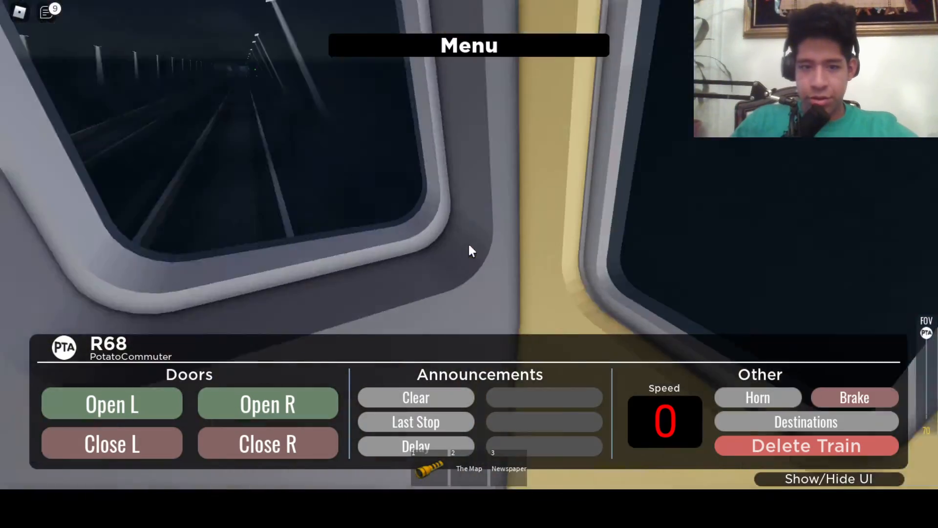
# Exit the train onto the tunnel tracks and bring up the Respawn/Gamepasses menu.
pyautogui.click(828, 477)
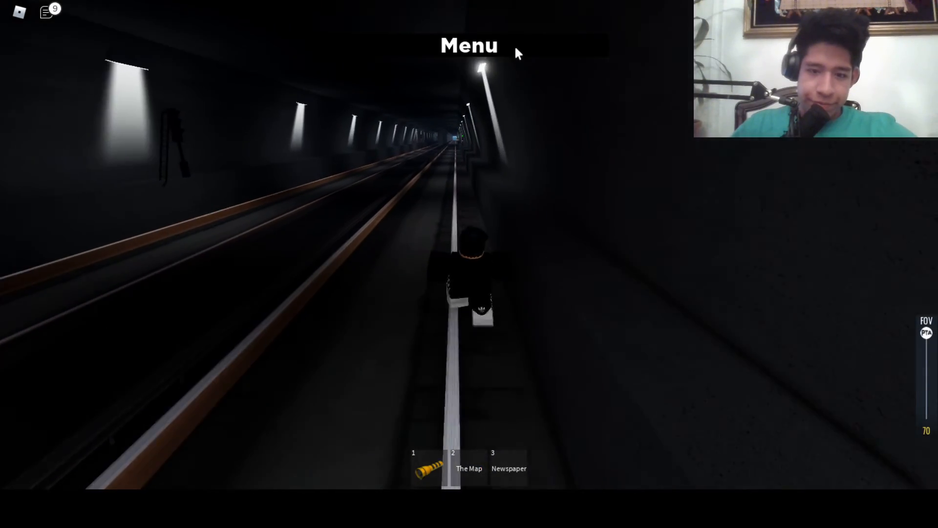
pyautogui.click(469, 46)
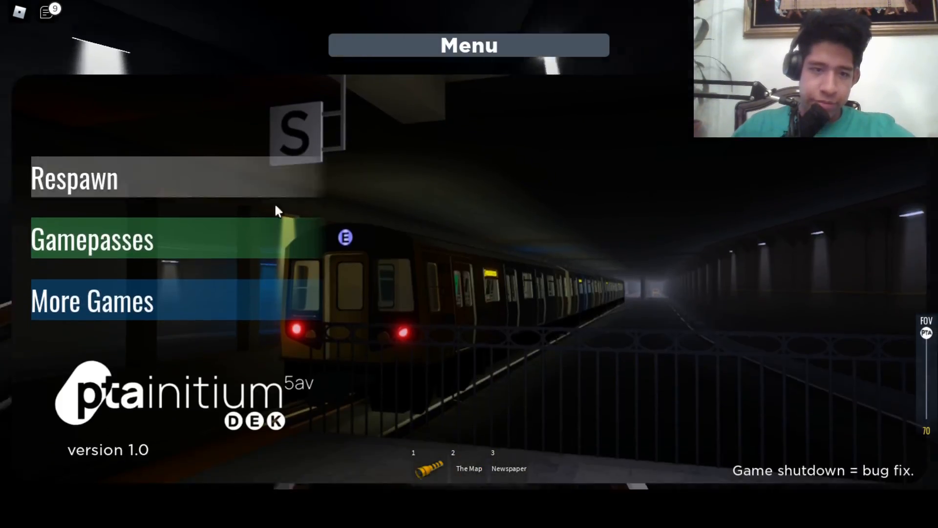